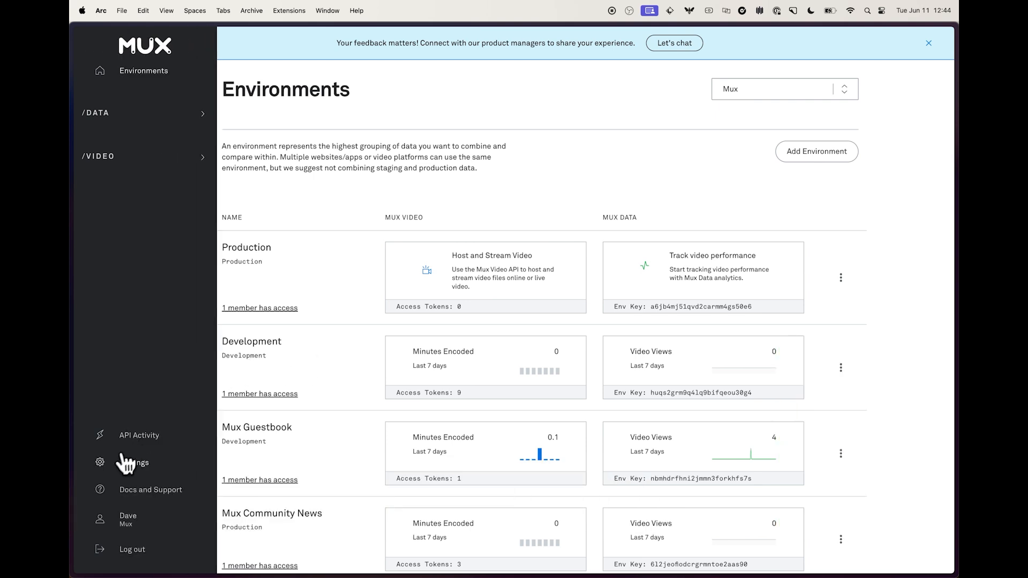
Go to the Access Tokens page from the sidebar Settings menu
click(134, 462)
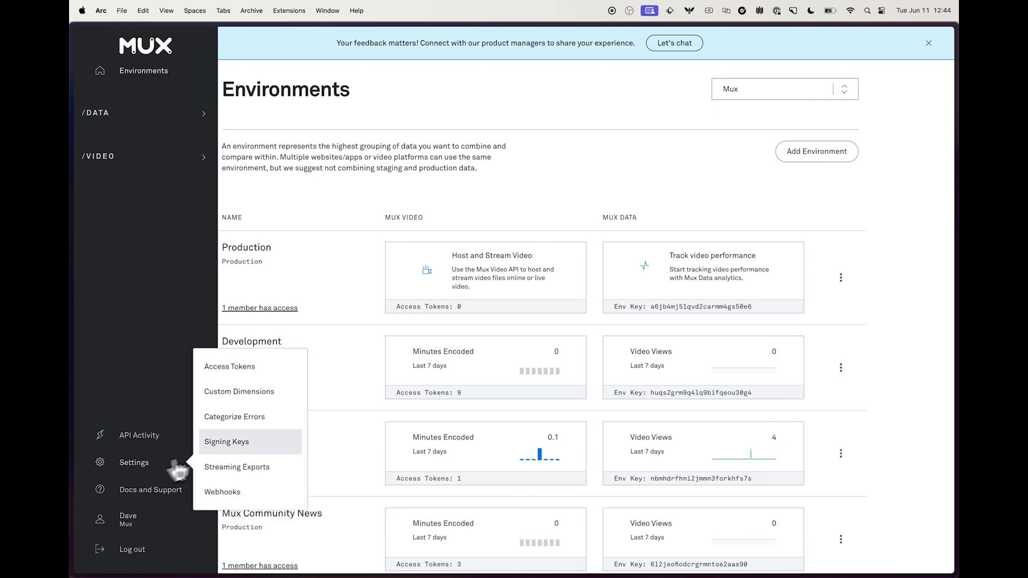
click(230, 367)
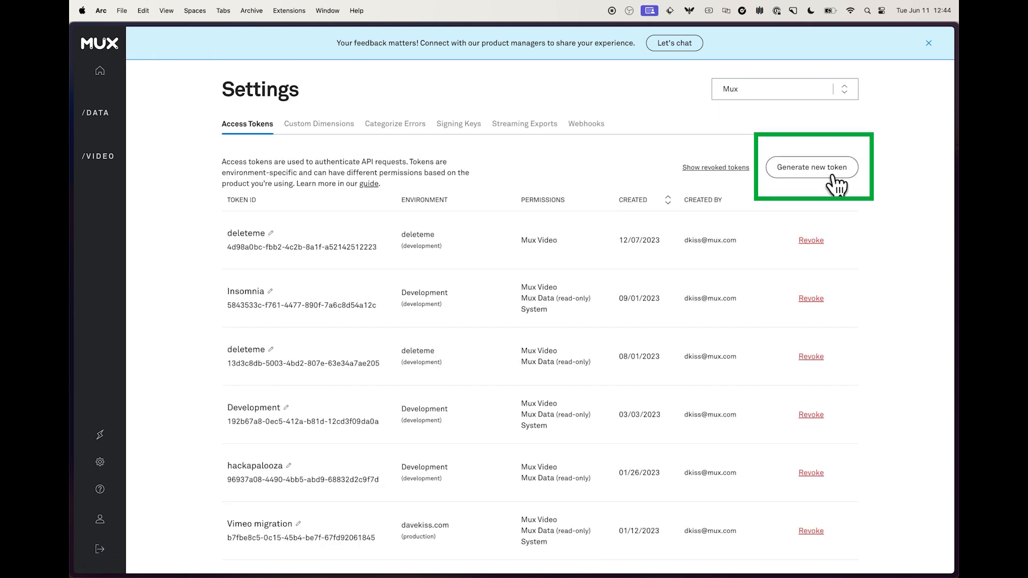
Generate a Development token named 'Live stream demo' with Mux Video read/write permissions
click(811, 167)
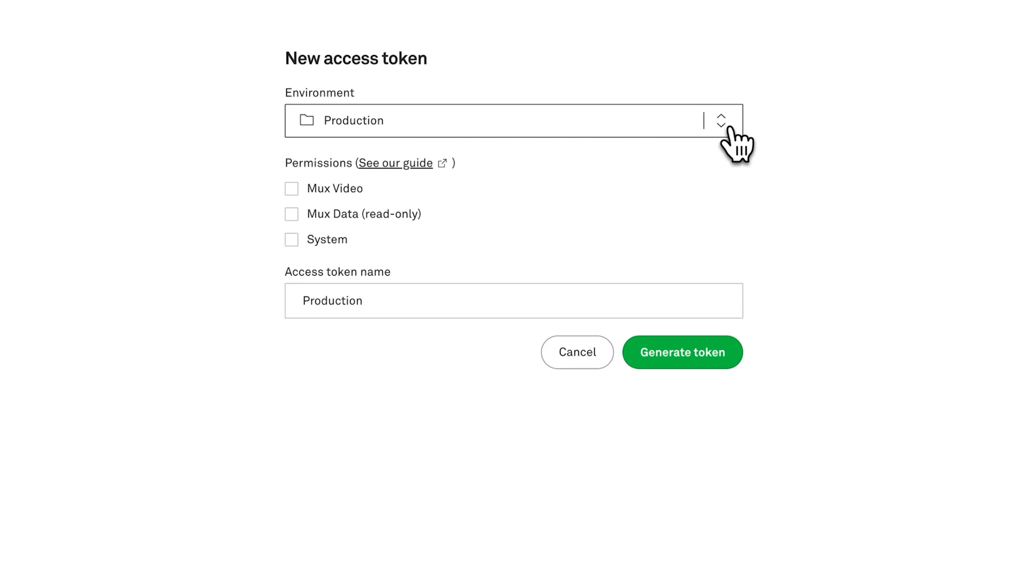
click(720, 120)
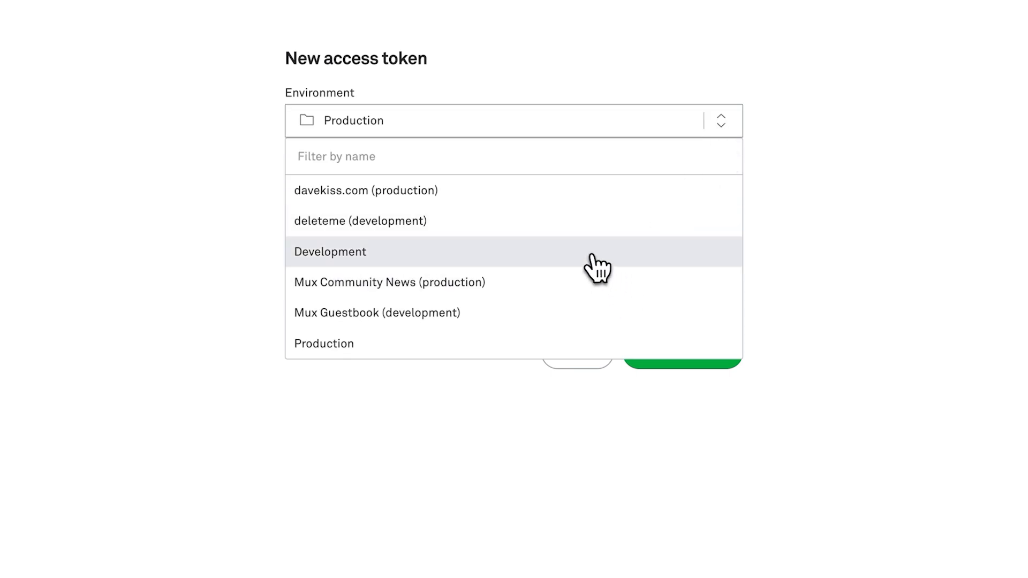
click(331, 252)
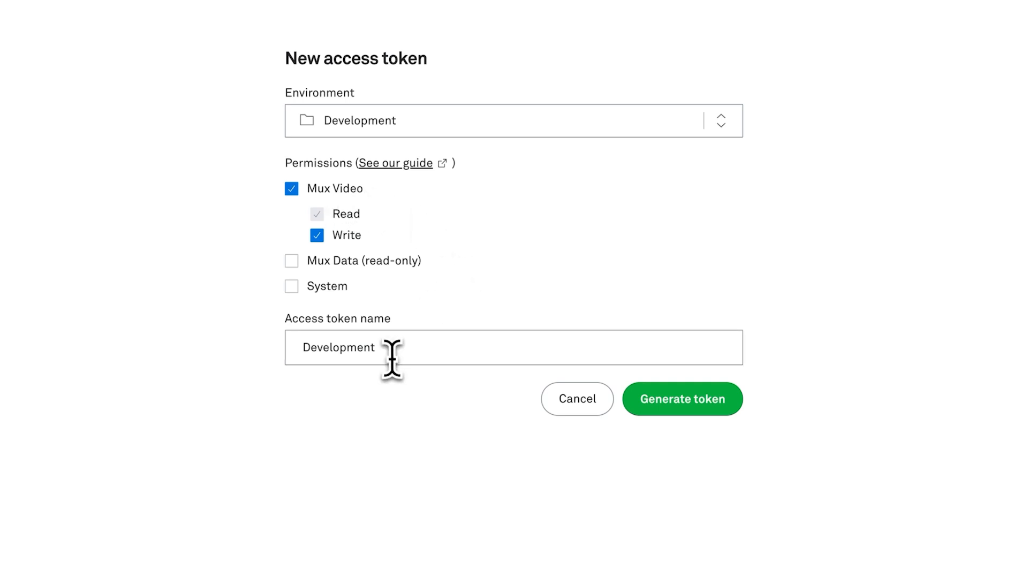
text(Live stream demo)
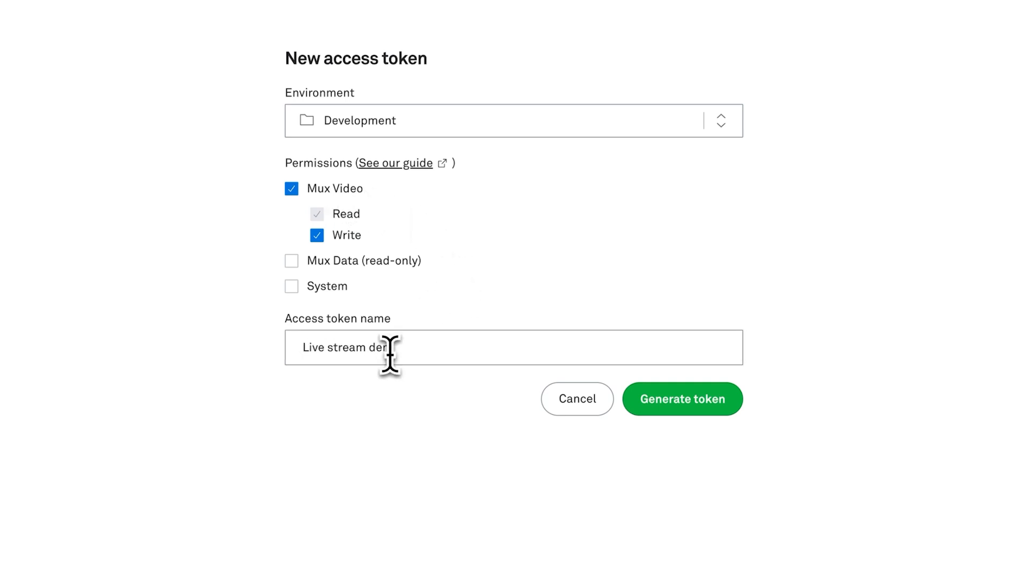
click(683, 398)
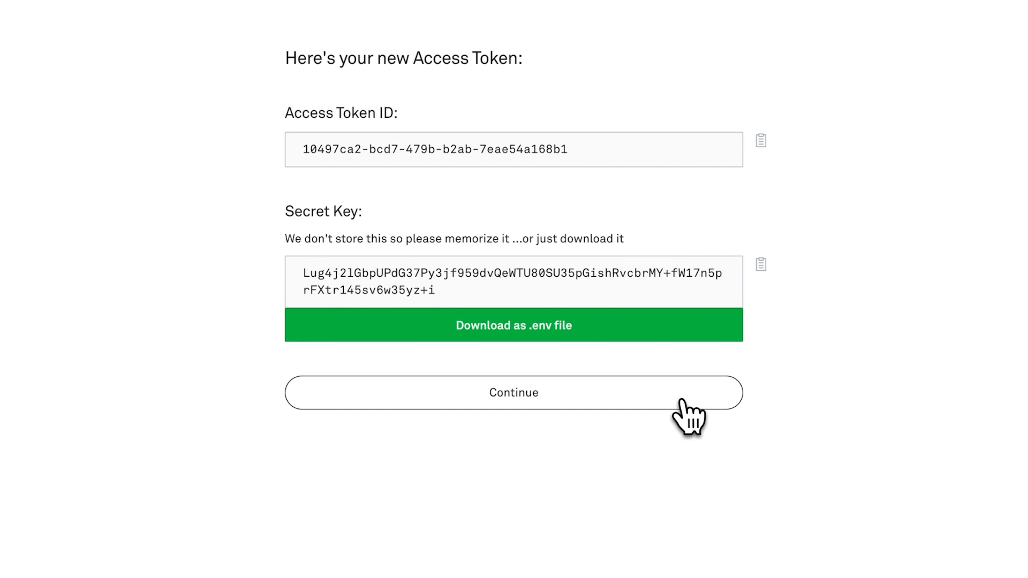
mouse_move(652, 344)
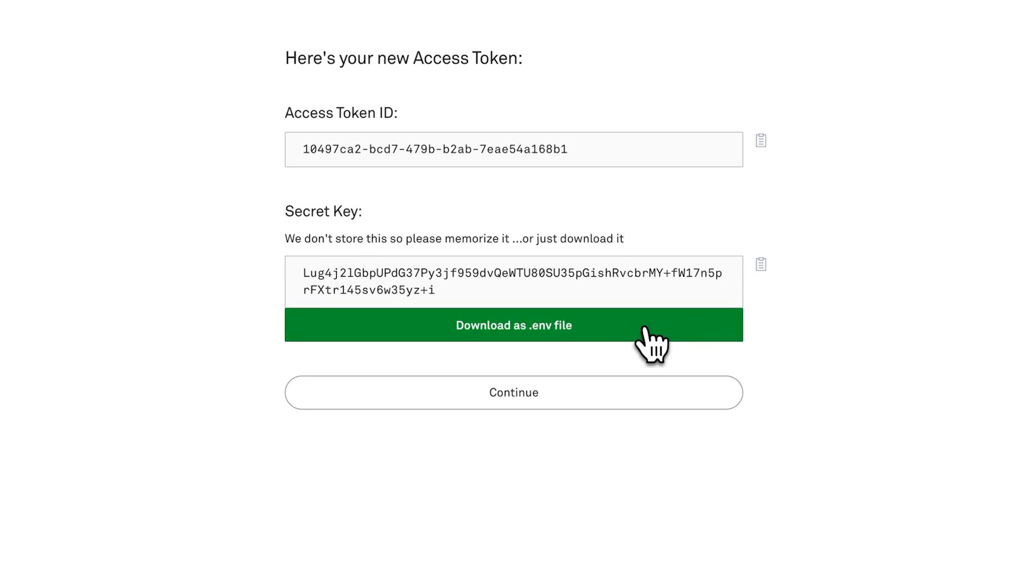
click(513, 326)
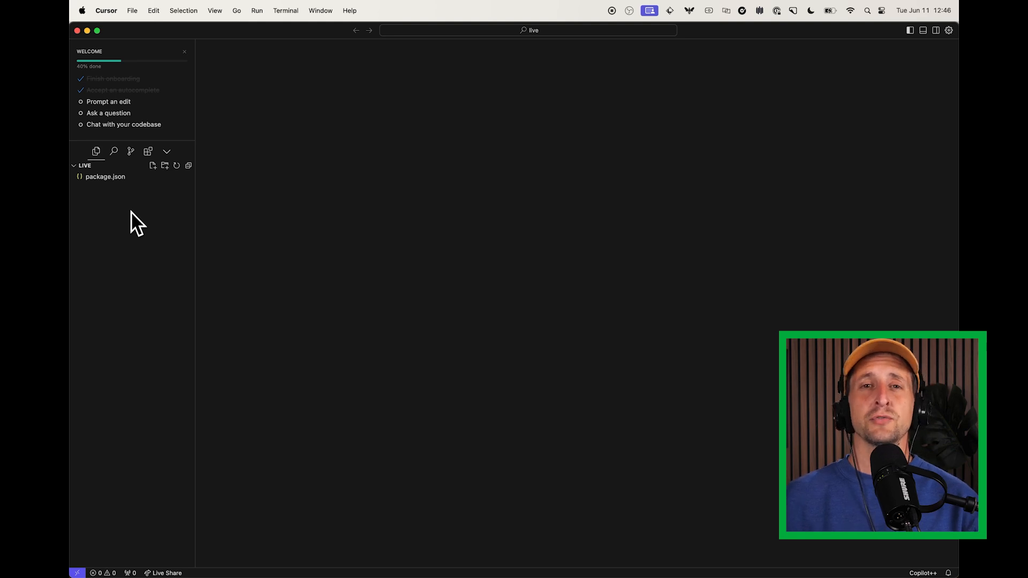
Create an empty index.js file in the live project folder
right_click(138, 223)
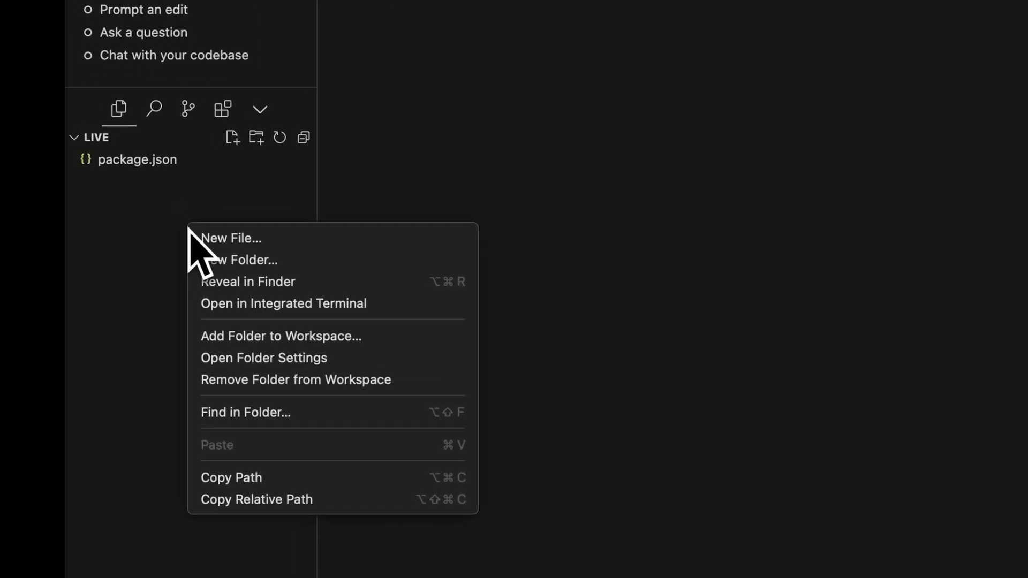
click(232, 238)
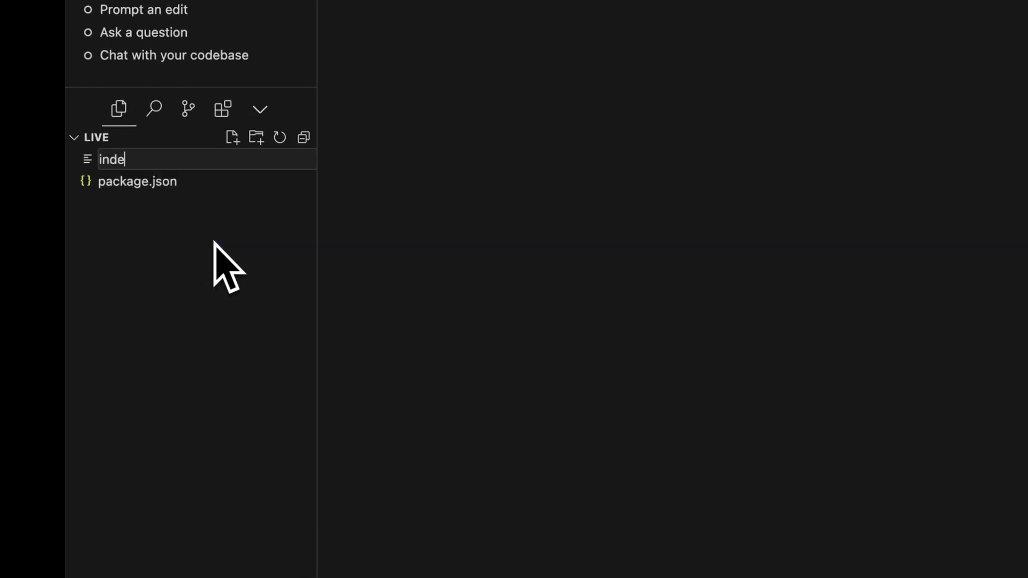
key(Enter)
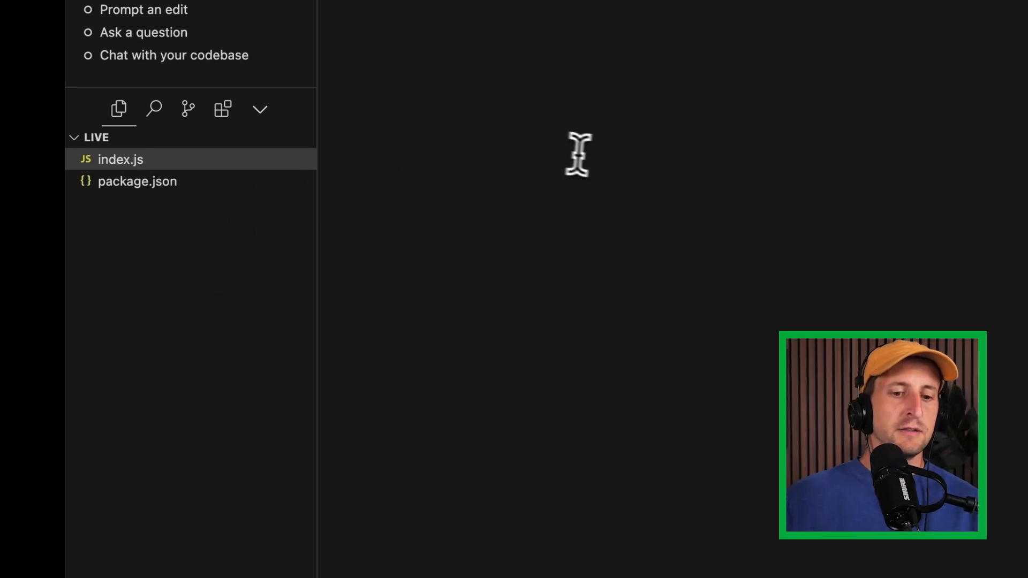
mouse_move(592, 159)
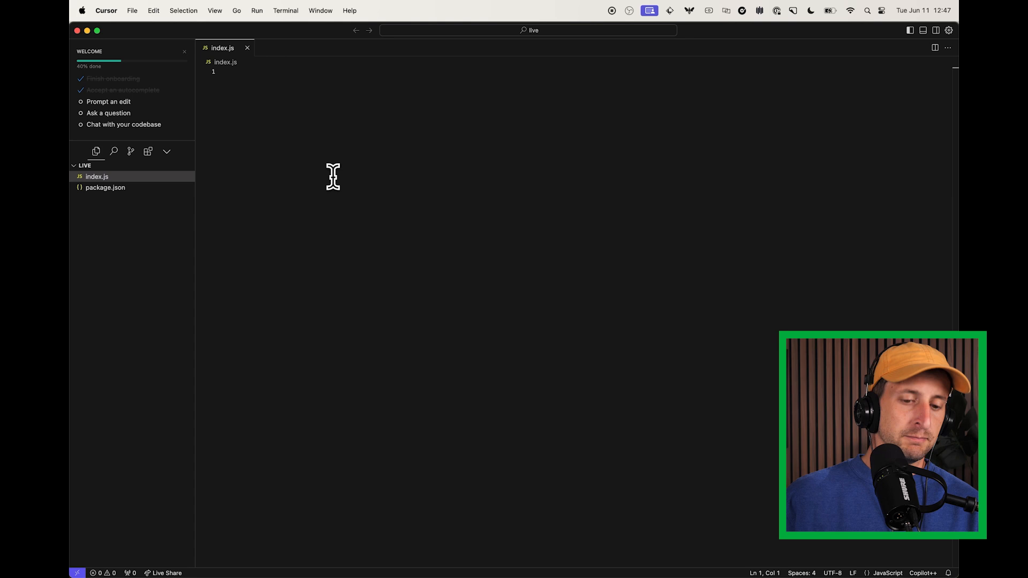
mouse_move(437, 557)
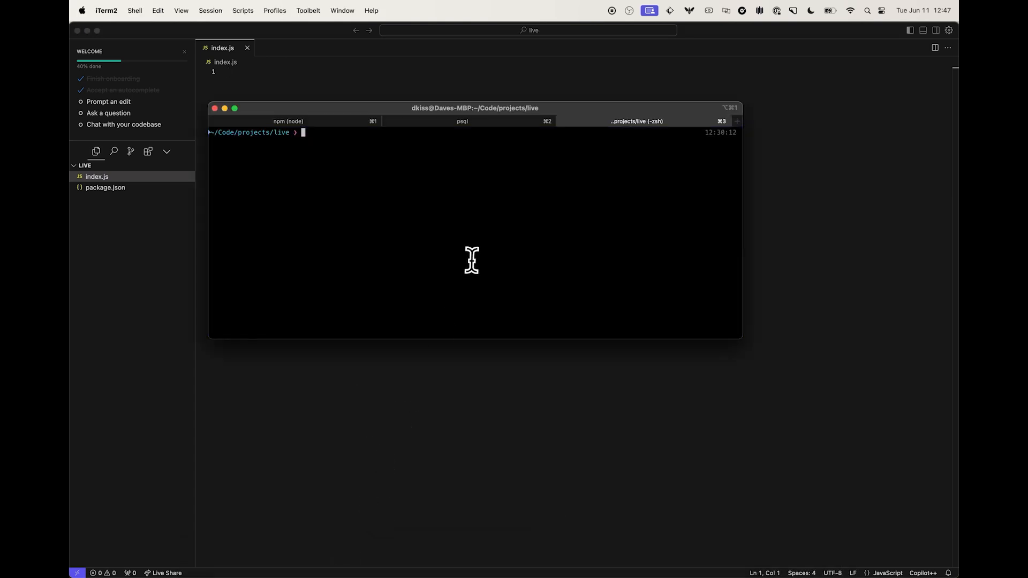
text(npm install @mux/mux-)
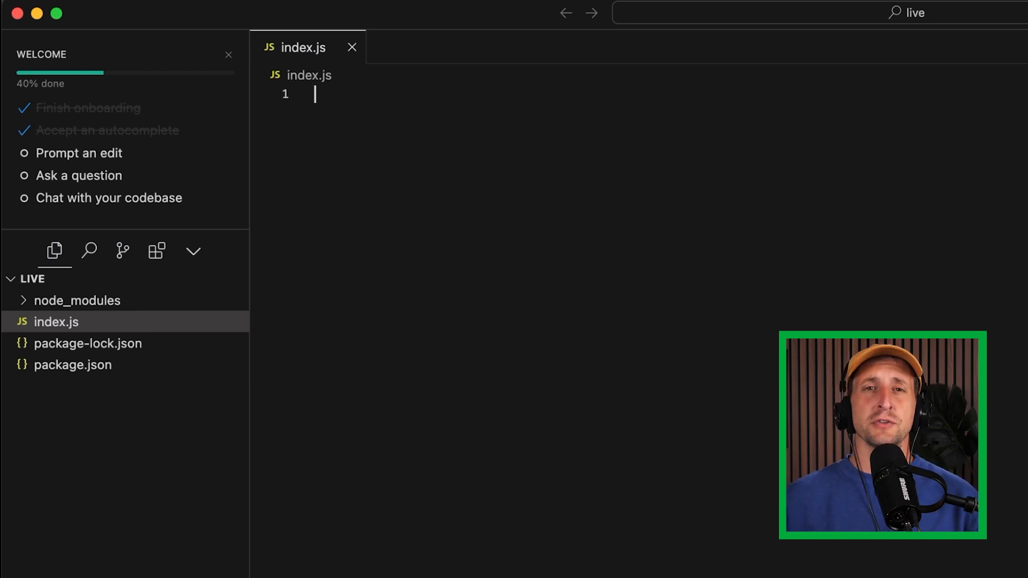
text(import Mux from "@mux/mux-node";)
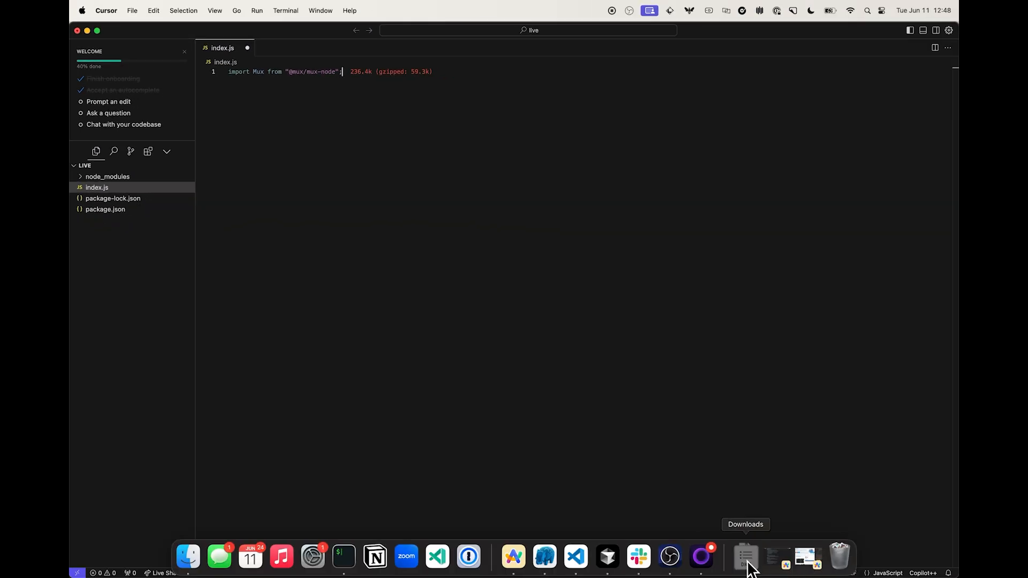
Bring the downloaded .env token file into the project and return to index.js to build the Mux client
click(745, 557)
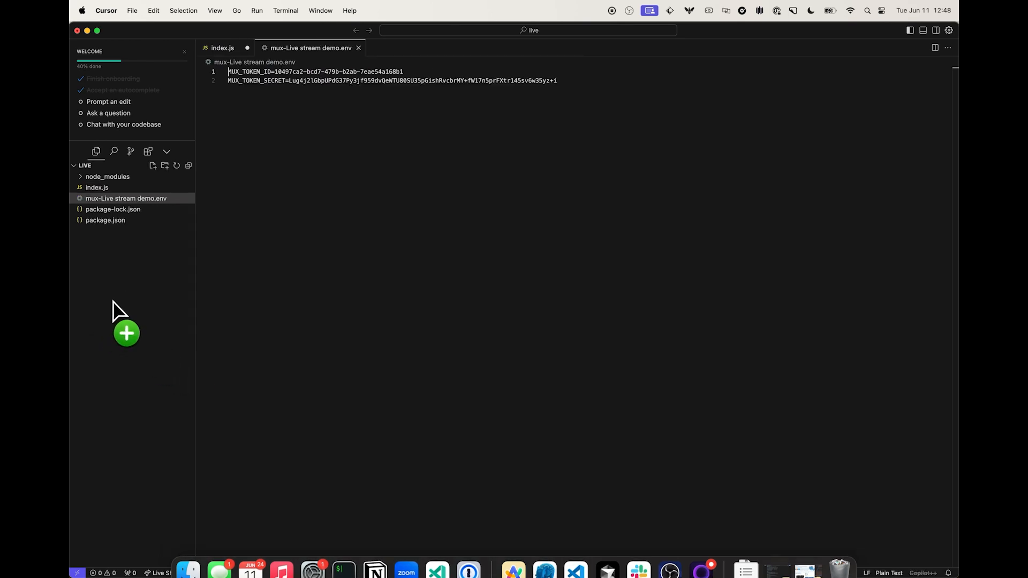
click(96, 186)
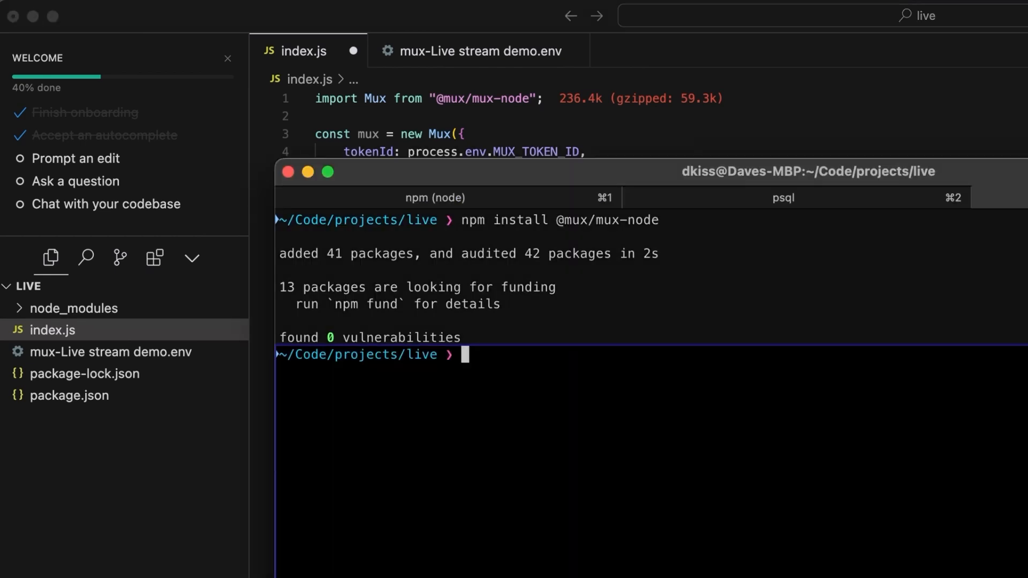
Run npm install dotenv in the terminal
text(n)
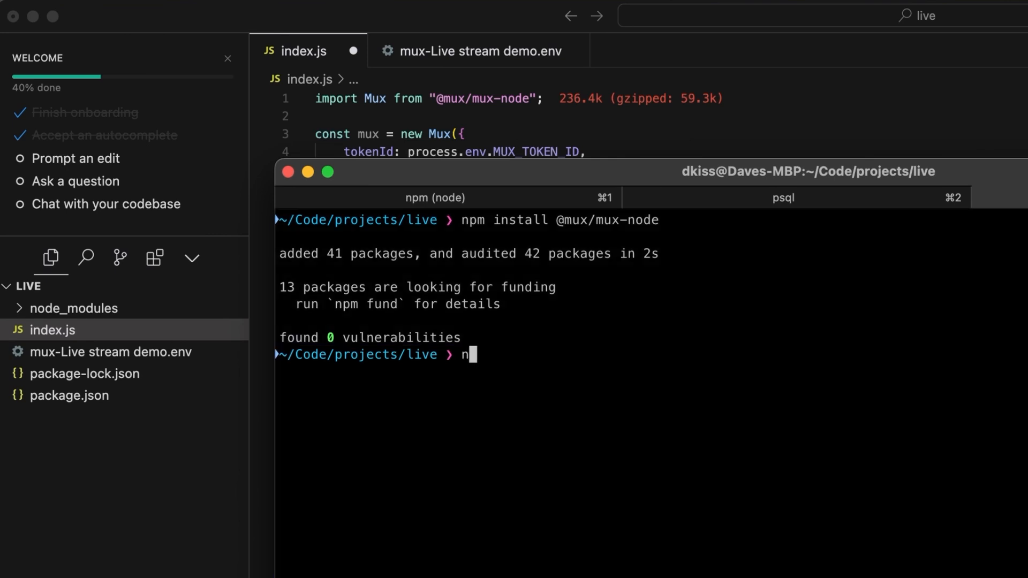
text(pm install dote)
text(require('dotenv').config())
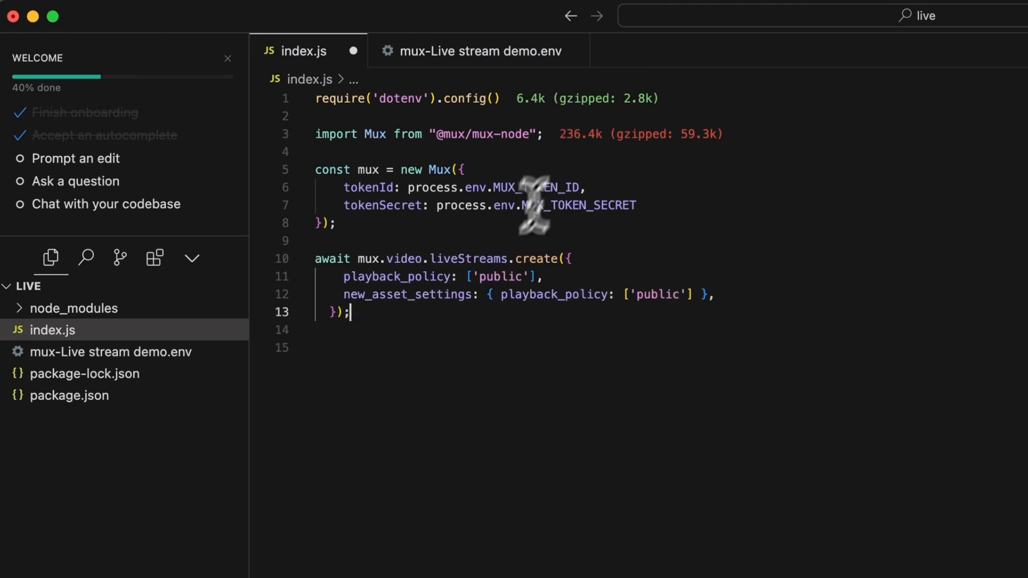
Wrap the liveStreams.create call in const run = async () => {...} that logs the stream, then call run()
drag(315, 258, 354, 313)
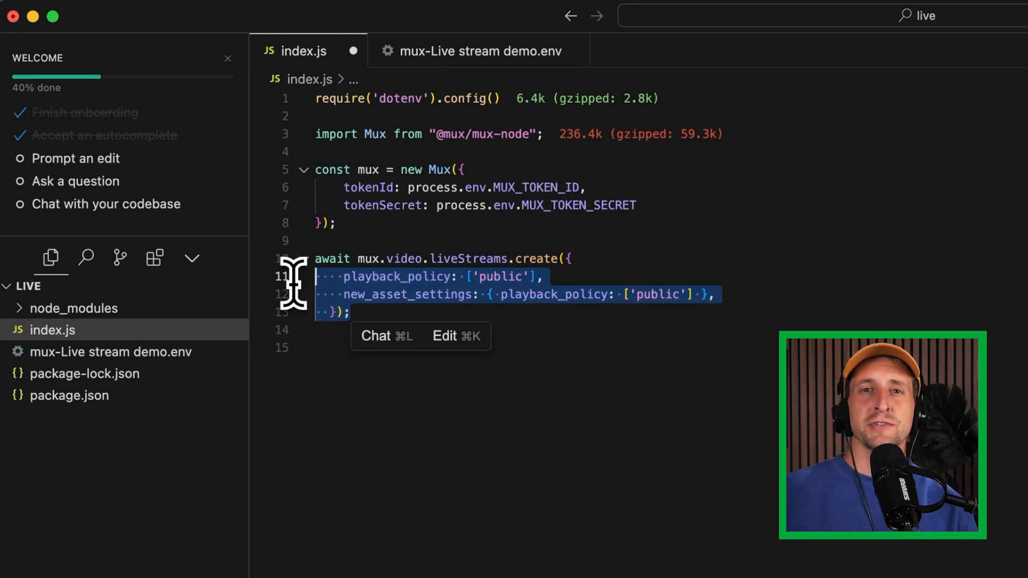
text(const run = async () => {)
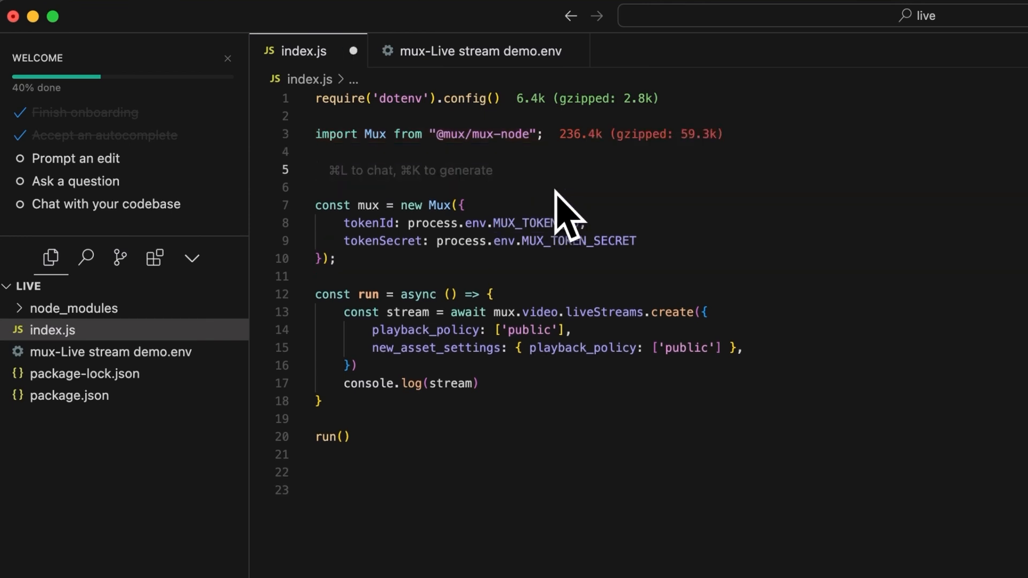
click(321, 170)
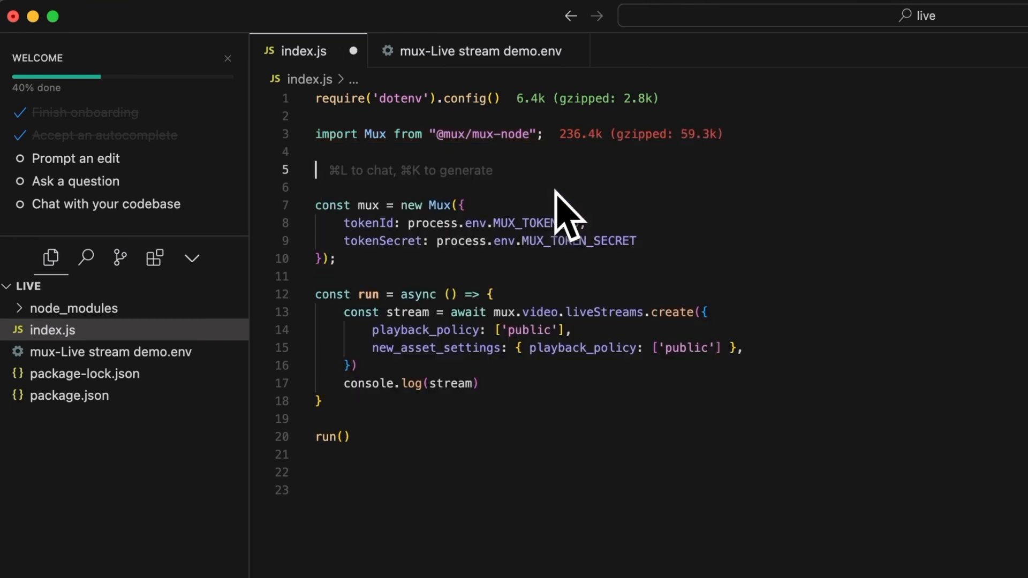
text(const Mux = require('@mux/mux-node)
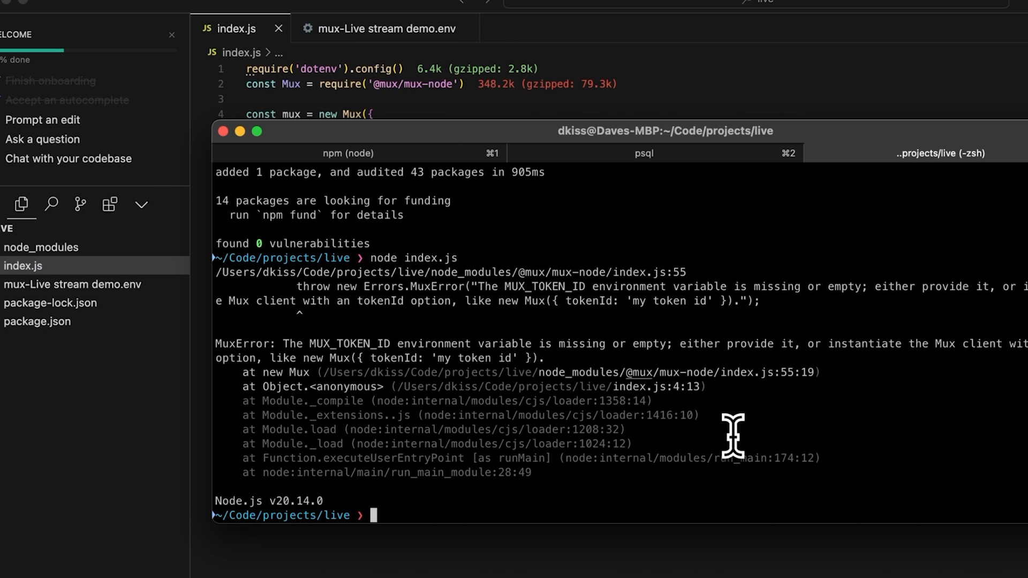
Clear the terminal after node index.js fails with the missing MUX_TOKEN_ID error
text(clear)
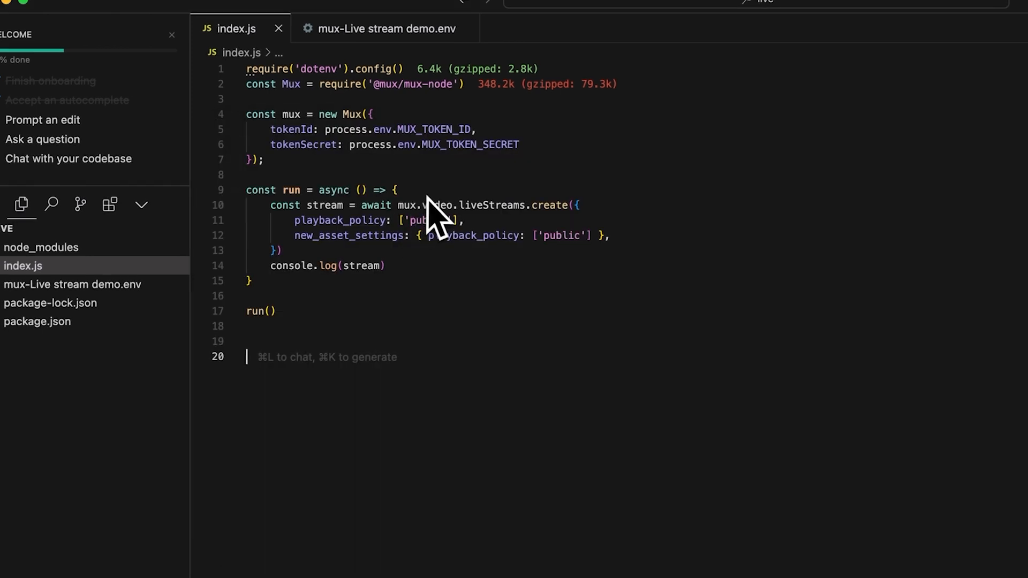
Rename the credentials file to .env from the Explorer context menu
right_click(71, 284)
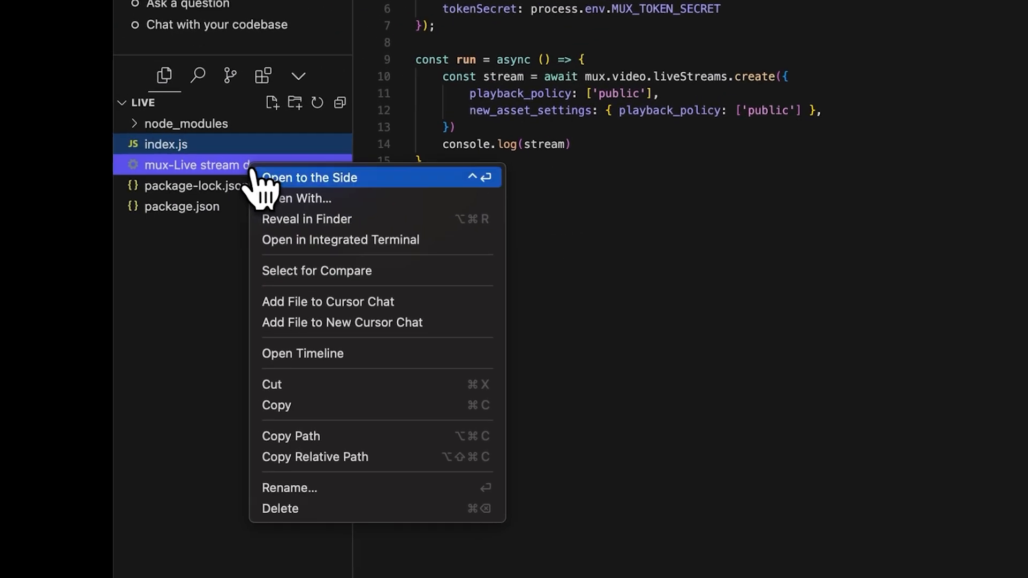
click(288, 489)
text(clear)
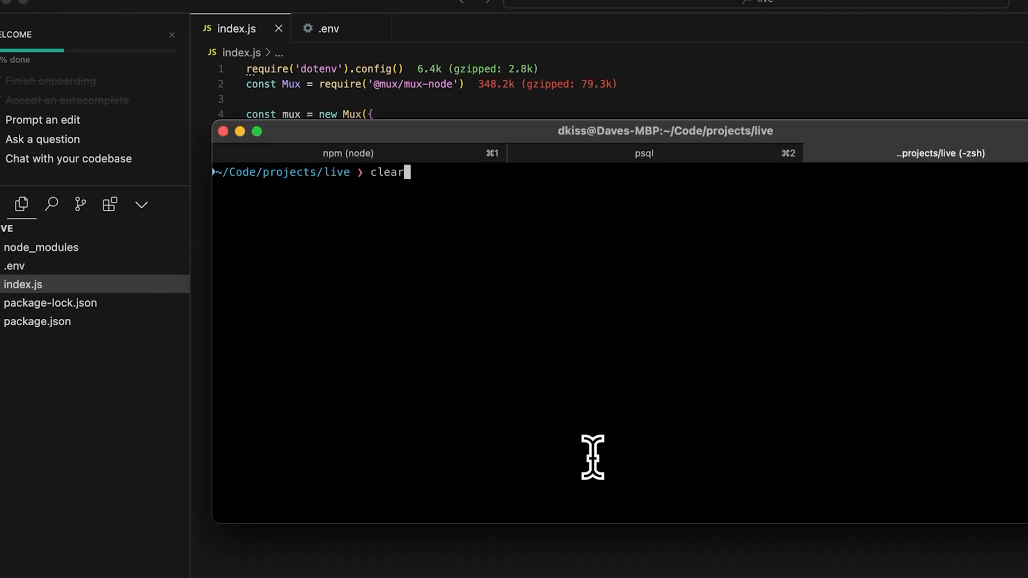
Run node index.js to create the live stream and select the logged stream_key value
text(node index.js)
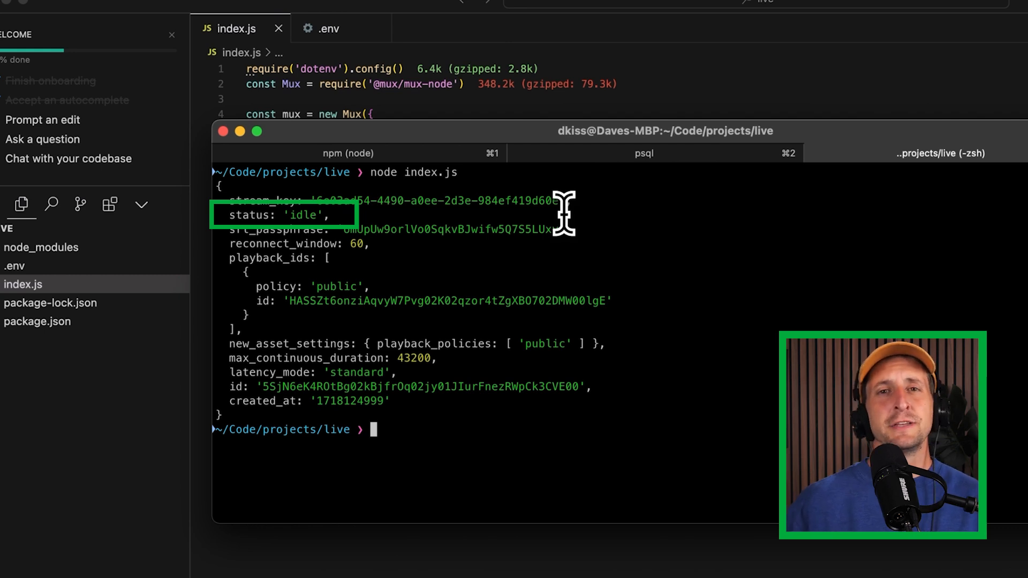
drag(357, 201, 559, 200)
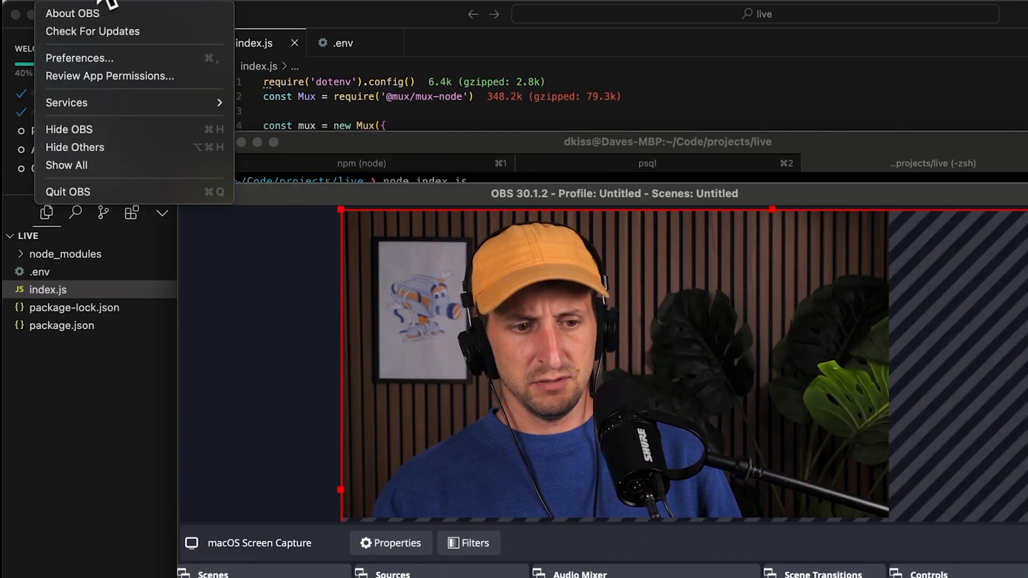
Set the OBS Stream service to Mux and paste the new stream key
click(78, 58)
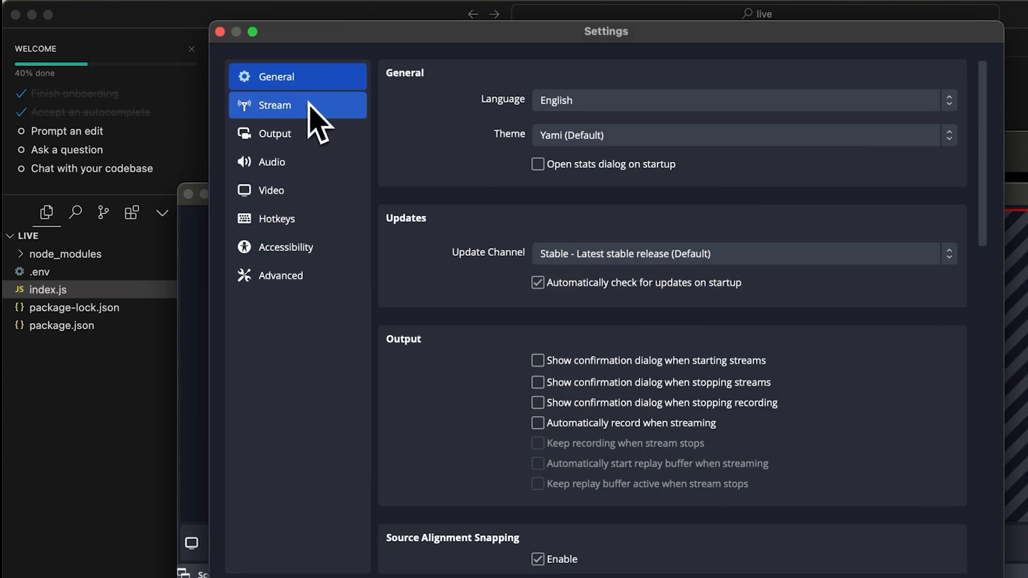
click(275, 105)
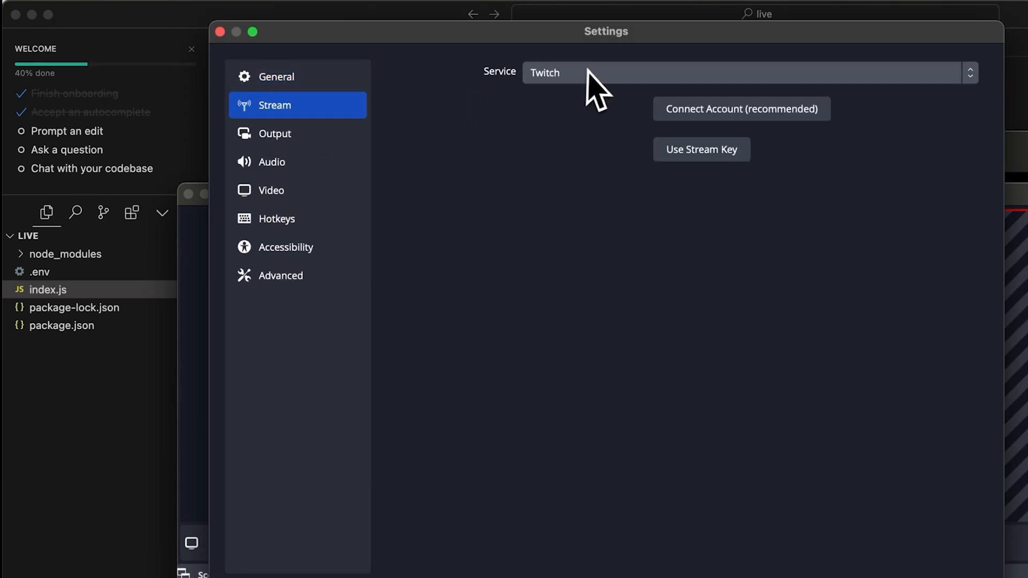
click(742, 73)
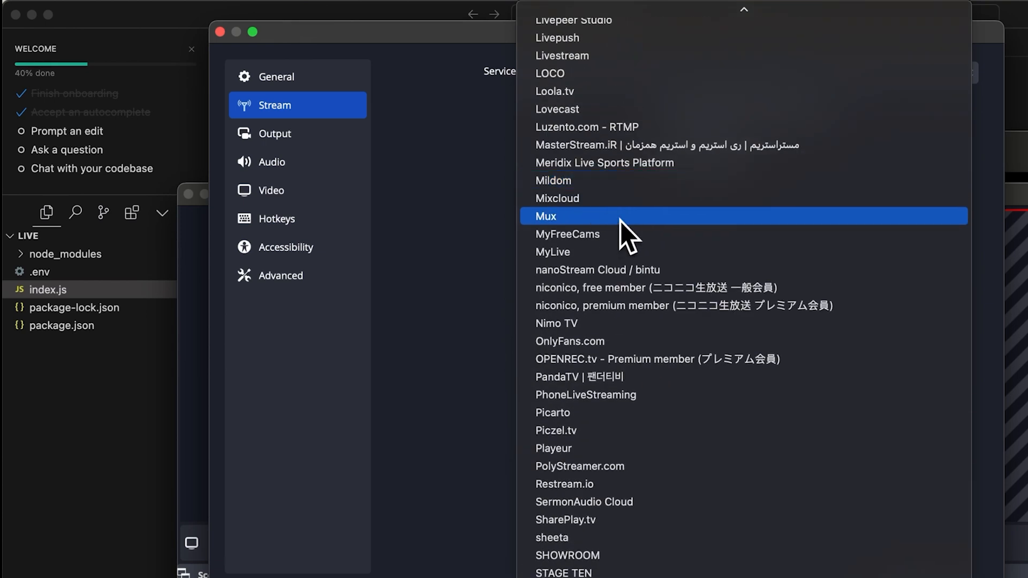
click(545, 215)
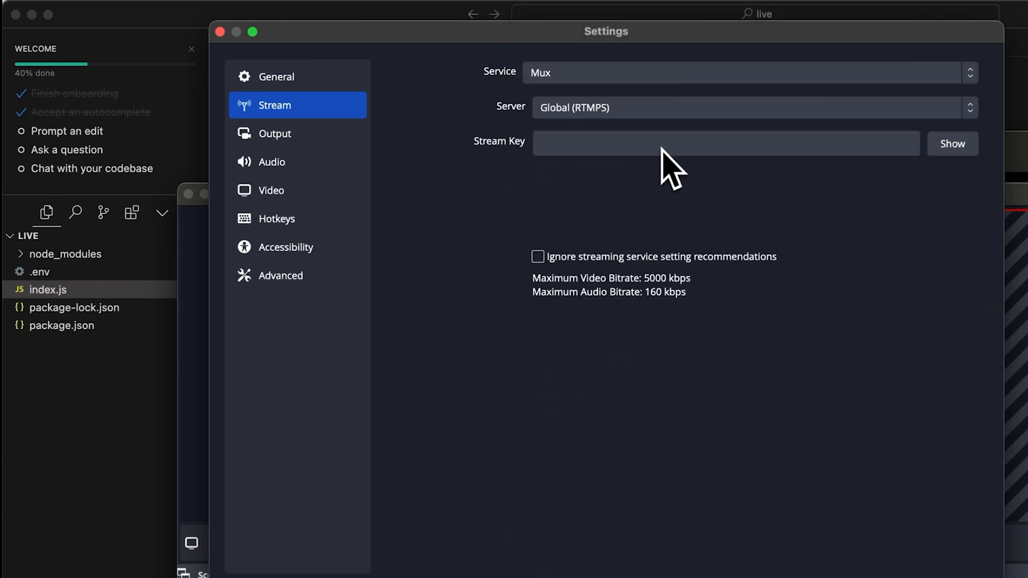
click(725, 143)
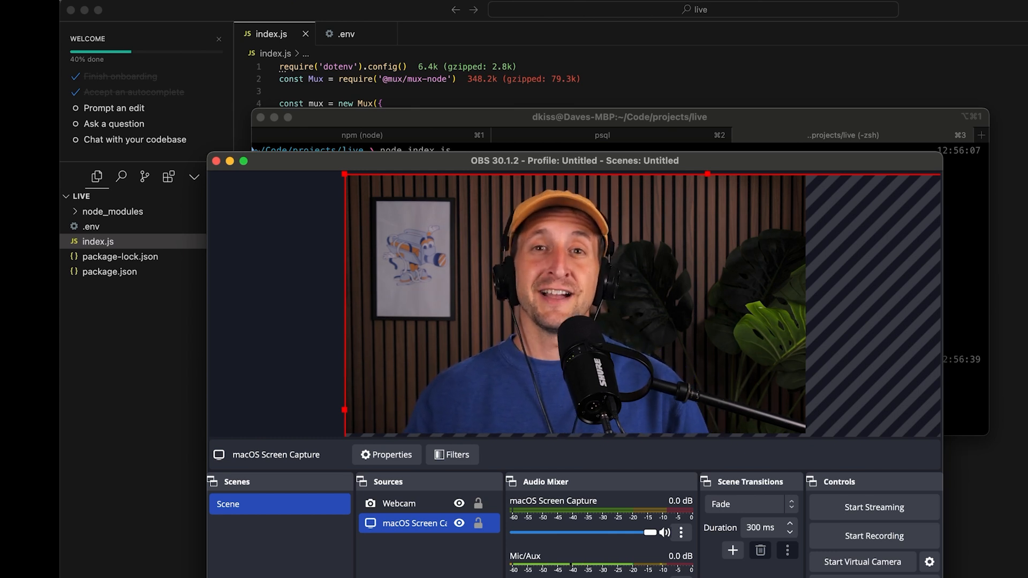
Start streaming the webcam scene to Mux
click(874, 507)
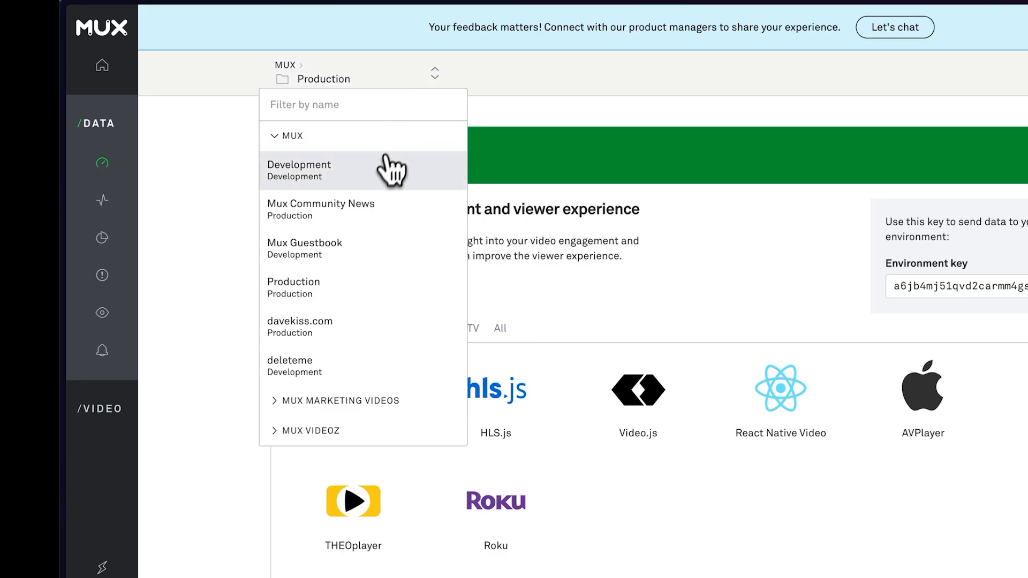
Switch to Development, go to Video > Live Streams and open the Active stream's details
click(299, 170)
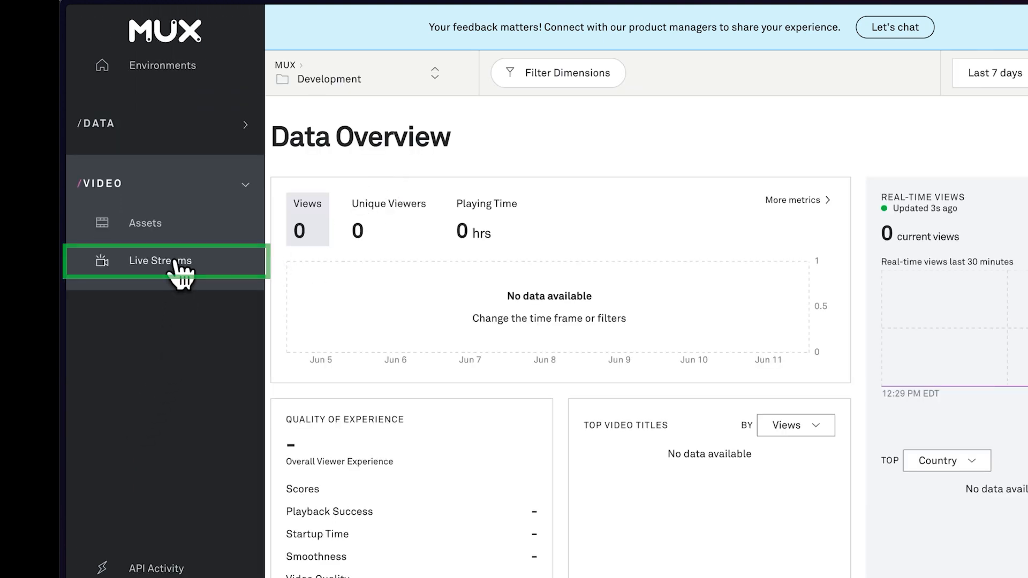
click(160, 260)
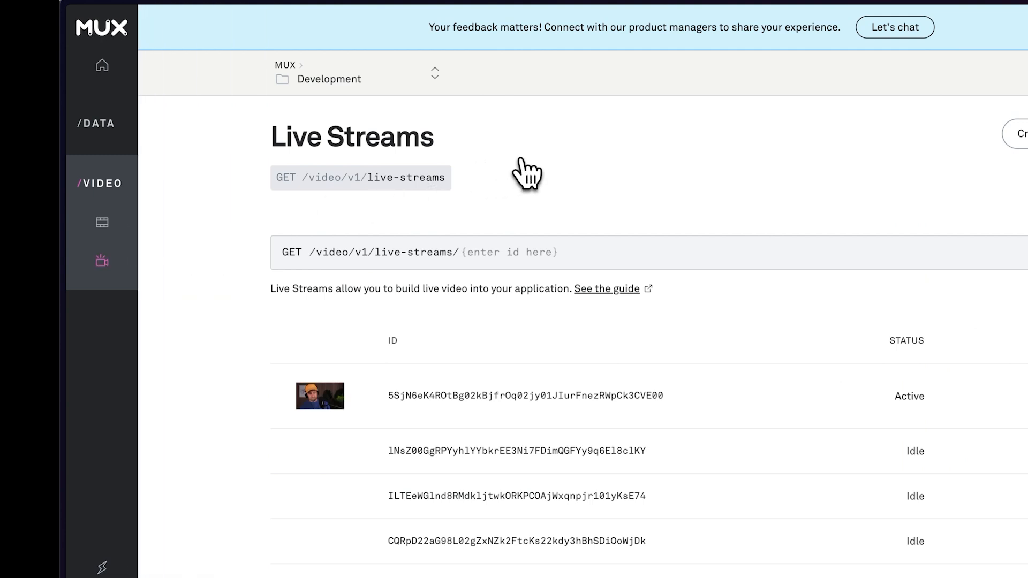
mouse_move(655, 305)
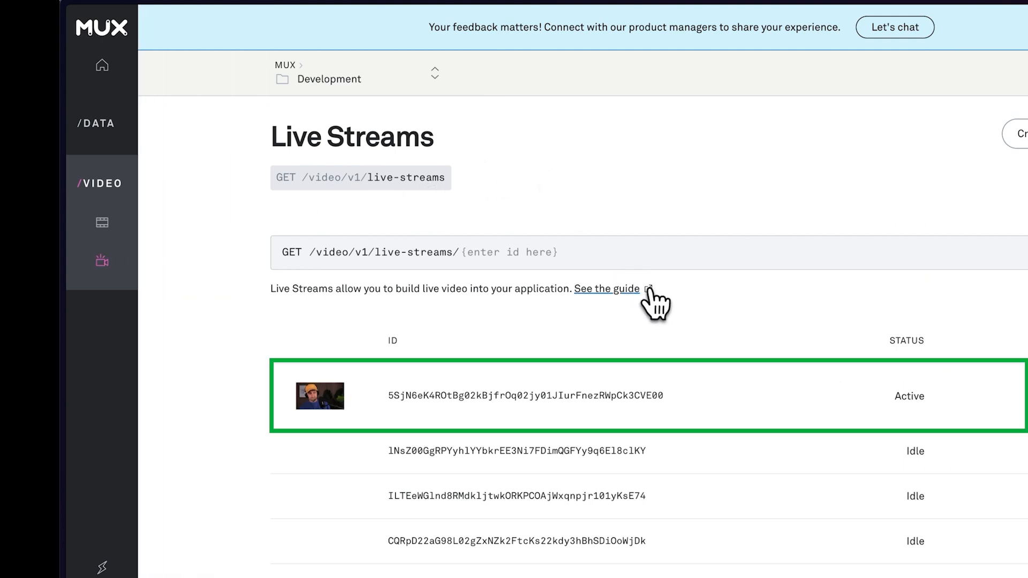
click(525, 395)
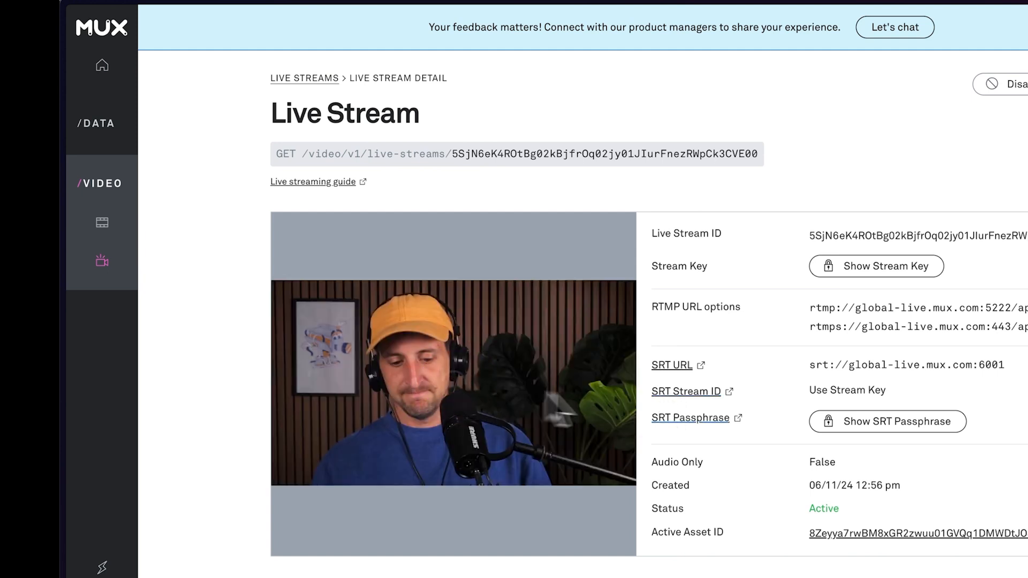
scroll(down, 3)
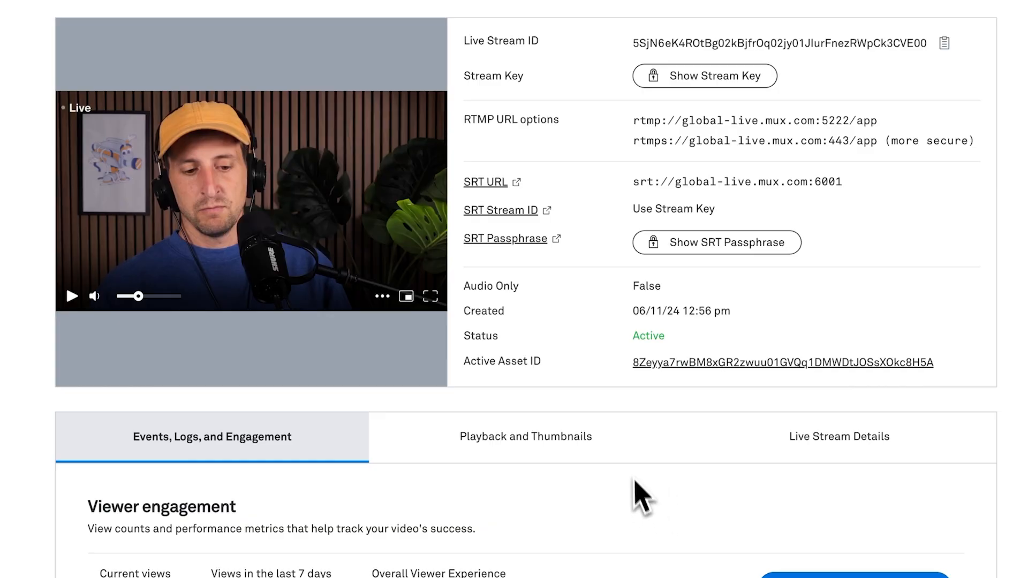
Copy the HTML snippet under Use Mux Player (web) on the Playback and Thumbnails tab
click(525, 436)
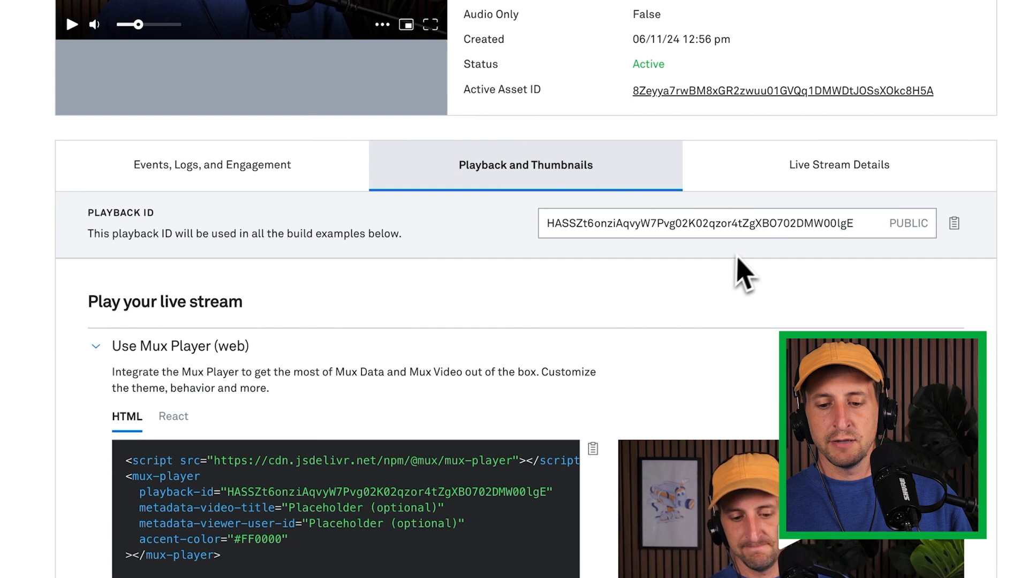
mouse_move(787, 288)
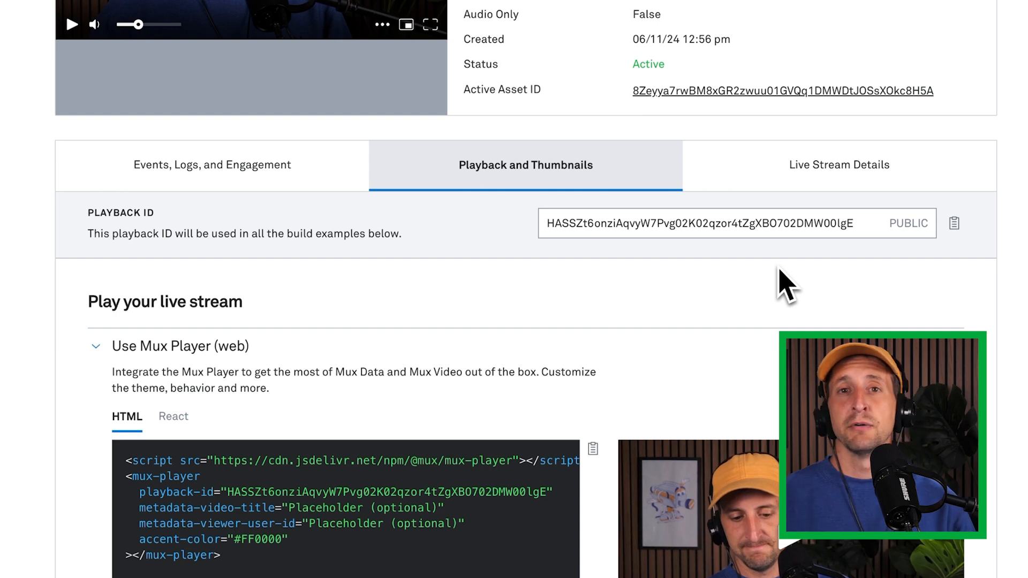
scroll(down, 3)
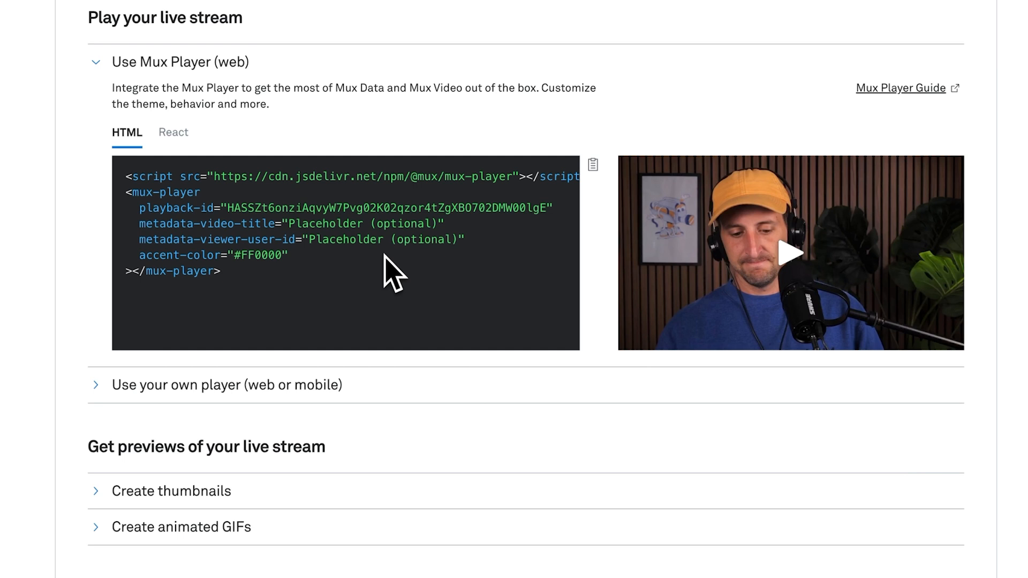
mouse_move(268, 232)
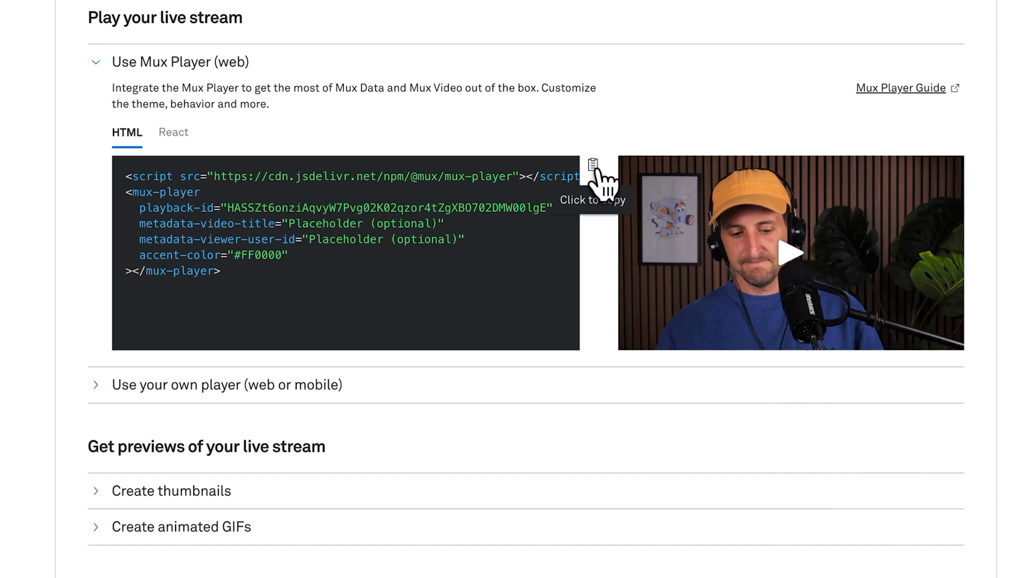
click(591, 177)
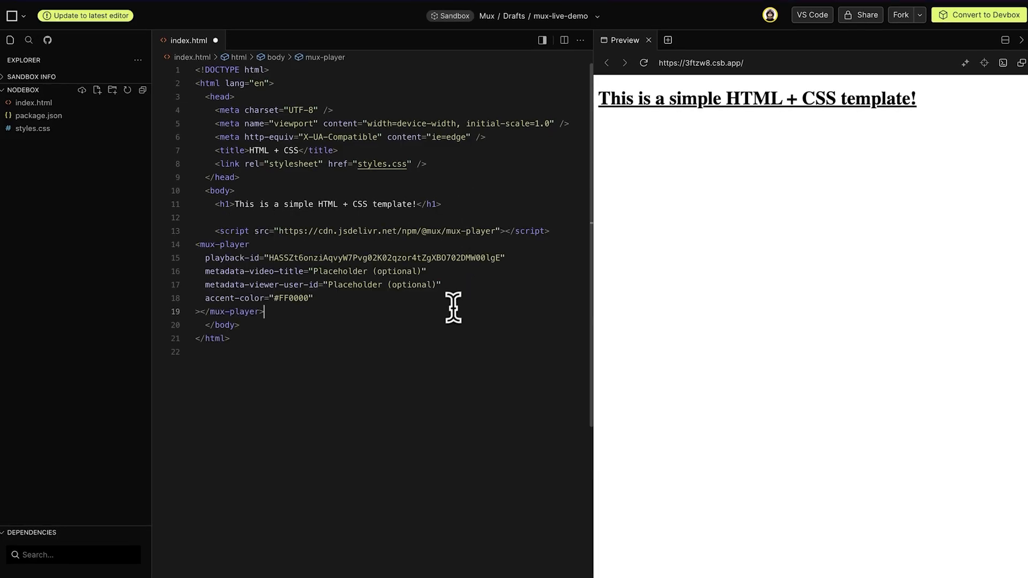
Save index.html with Cmd+S, confirm the preview plays the stream, and reselect the stream key in the terminal
key(cmd+s)
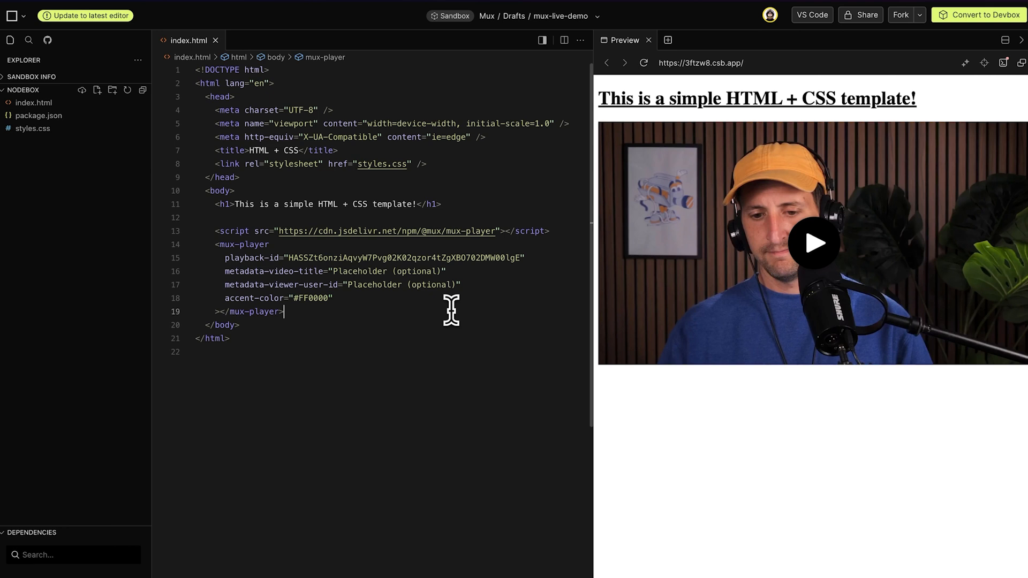
click(813, 243)
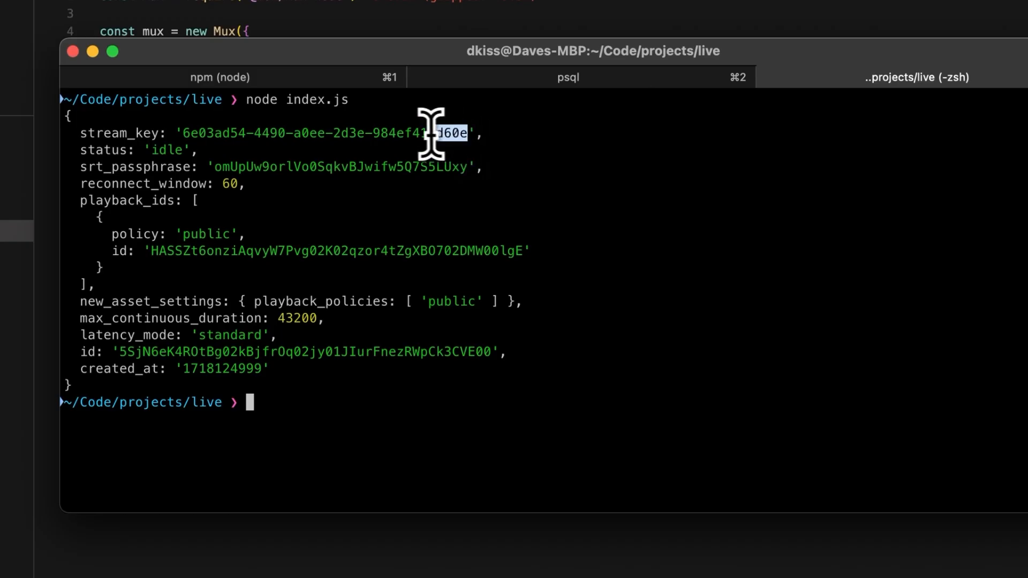
drag(433, 133, 191, 132)
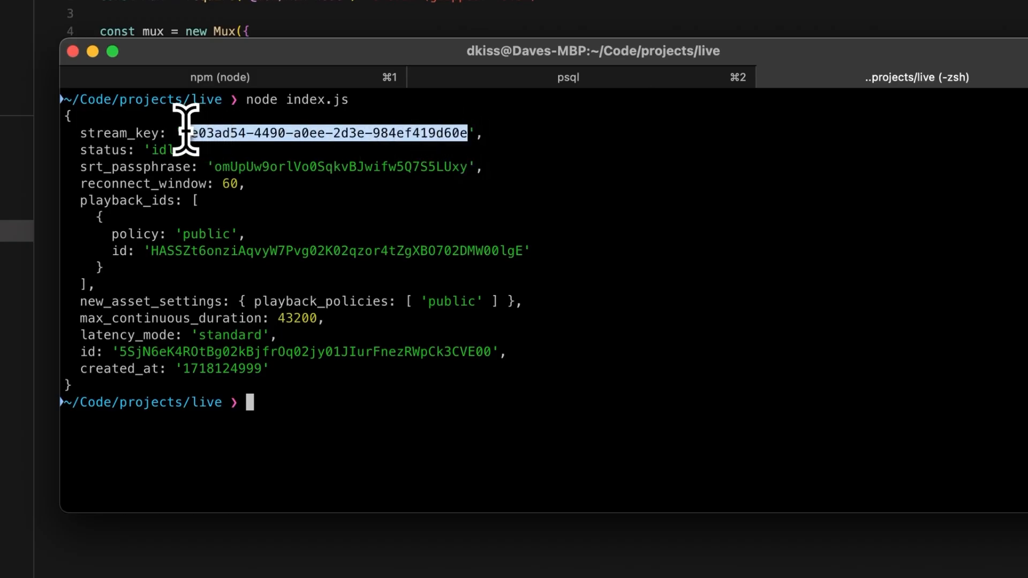